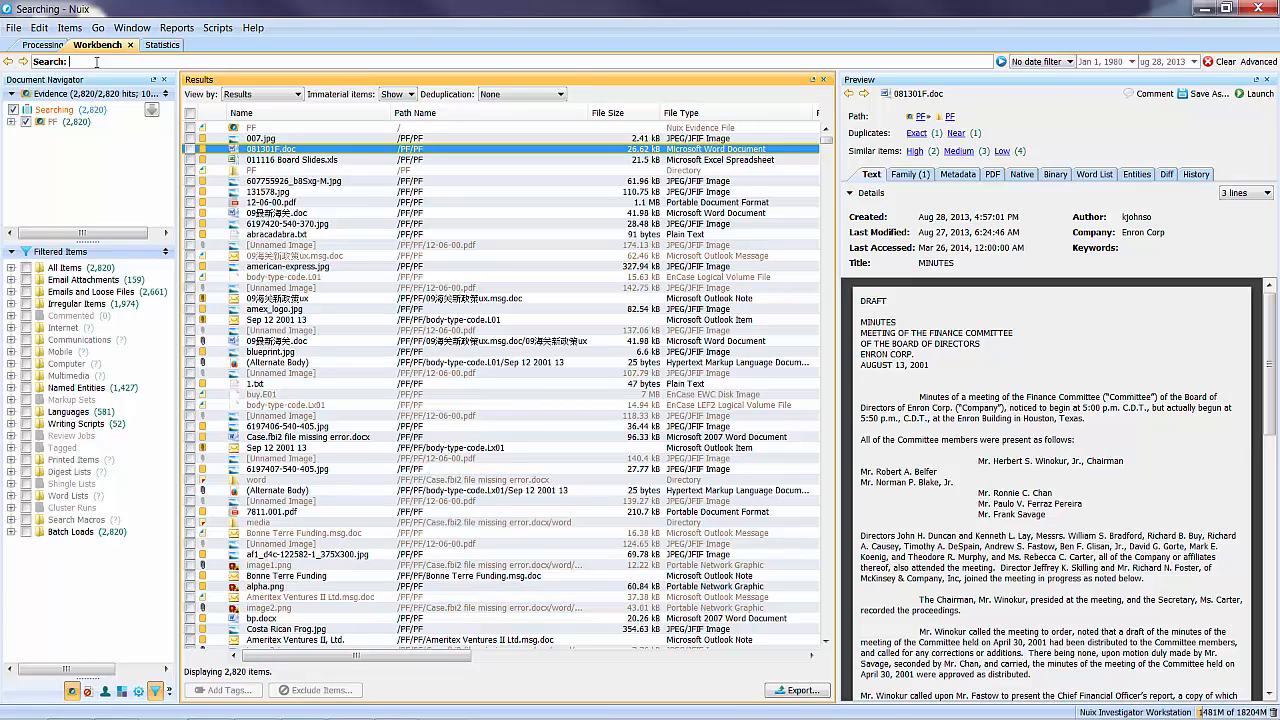
Search for 'victor' to return 8 matching items.
{"action": "type", "text": "victor"}
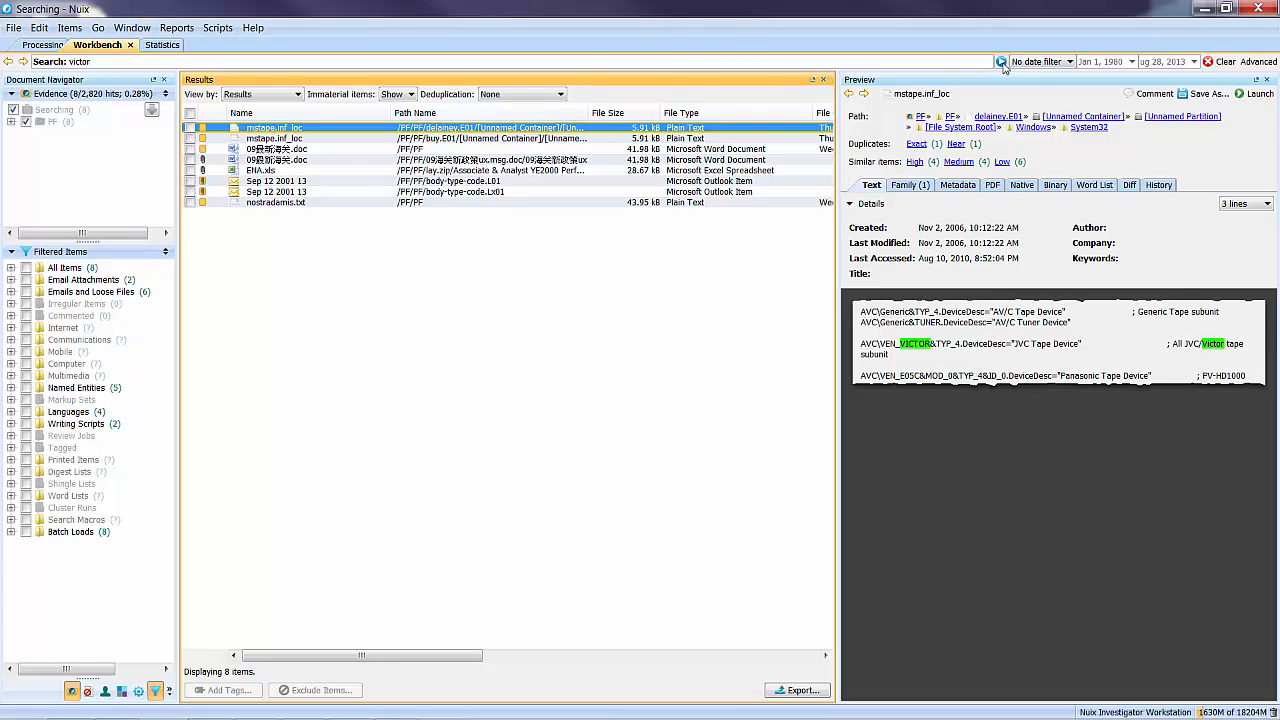
{"action": "left_click", "coordinate": [957, 184]}
{"action": "type", "text": "content: "}
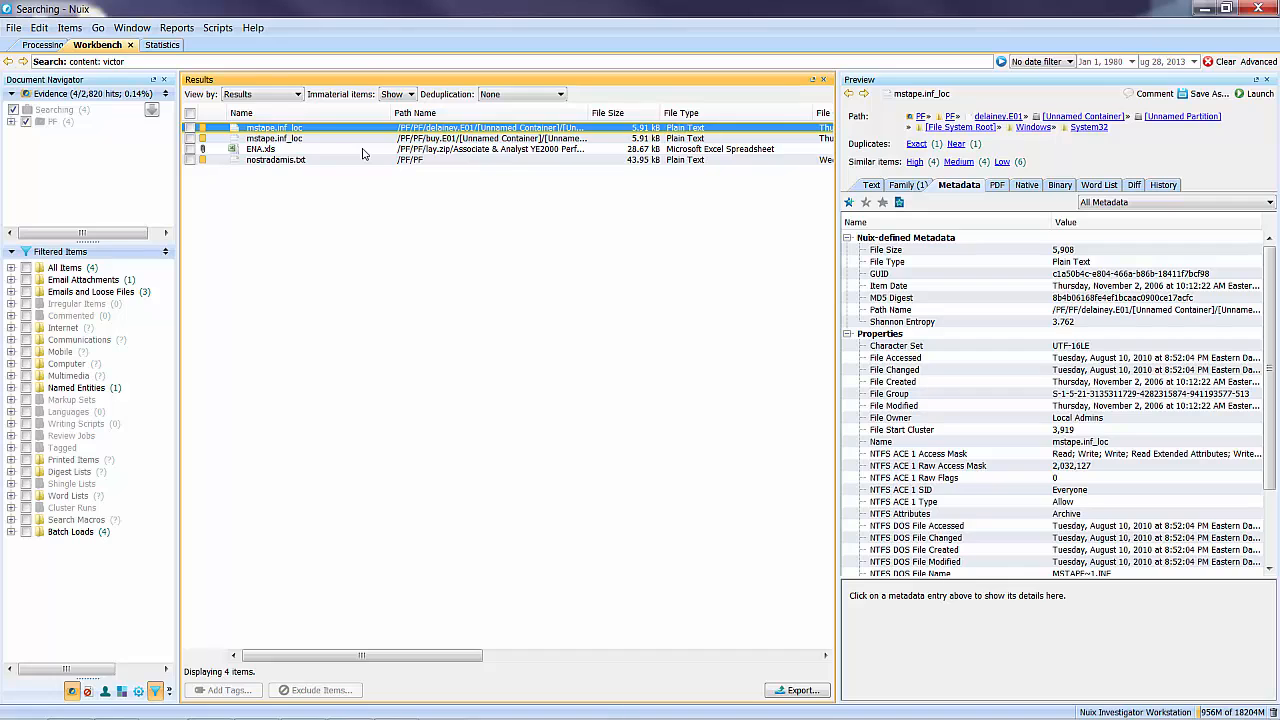
Run the content: victor and properties: victor searches, then view the Word document's metadata.
{"action": "left_click", "coordinate": [870, 184]}
{"action": "type", "text": "properties"}
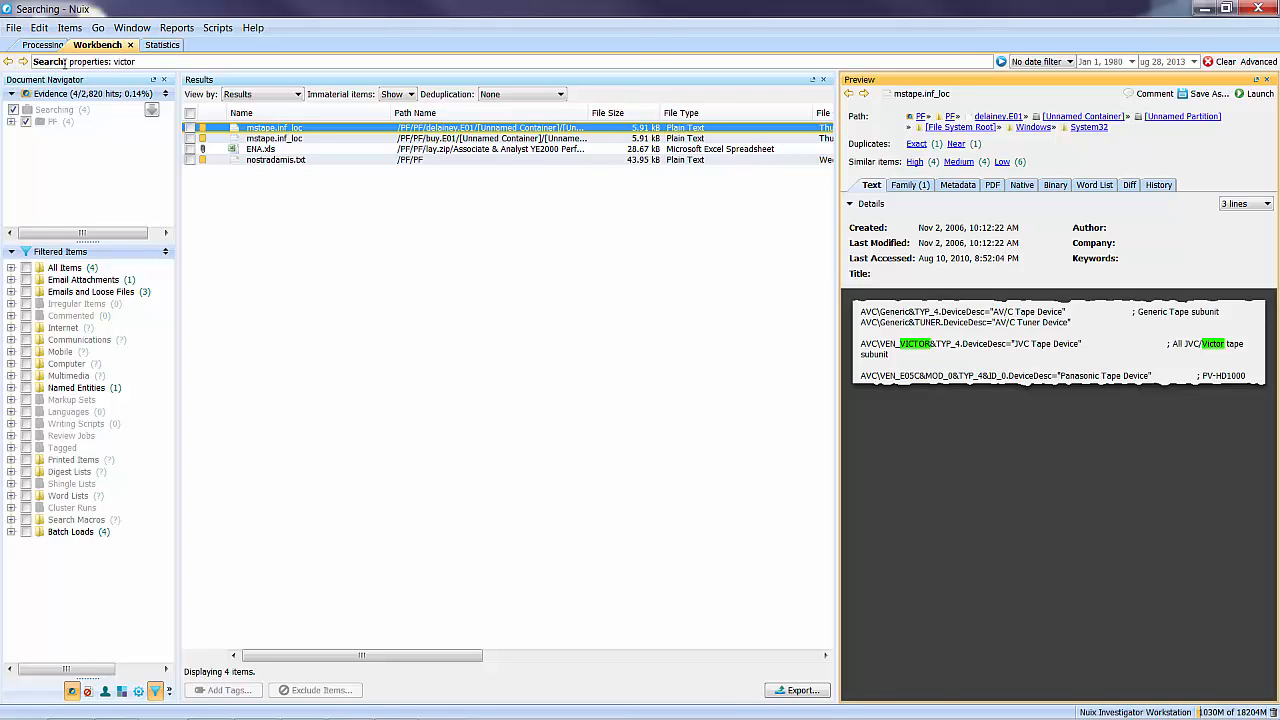
{"action": "left_click", "coordinate": [274, 127]}
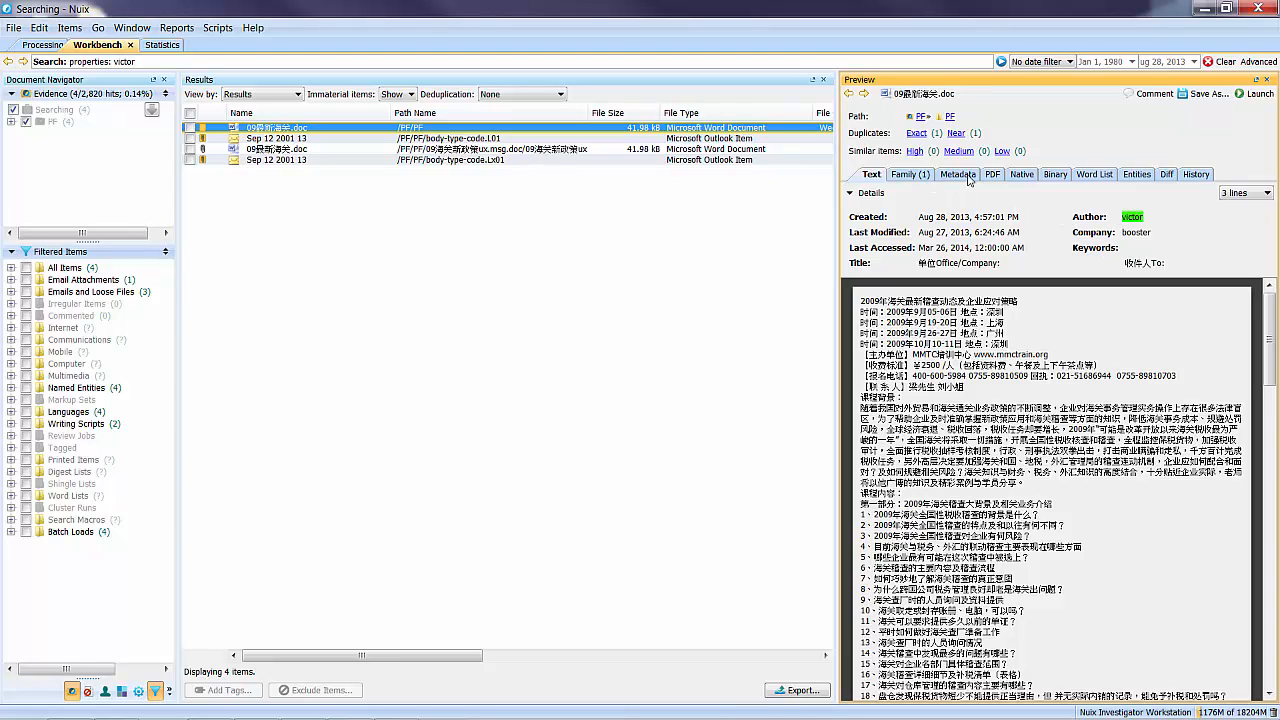
{"action": "left_click", "coordinate": [958, 174]}
{"action": "type", "text": "enron w/3 assets"}
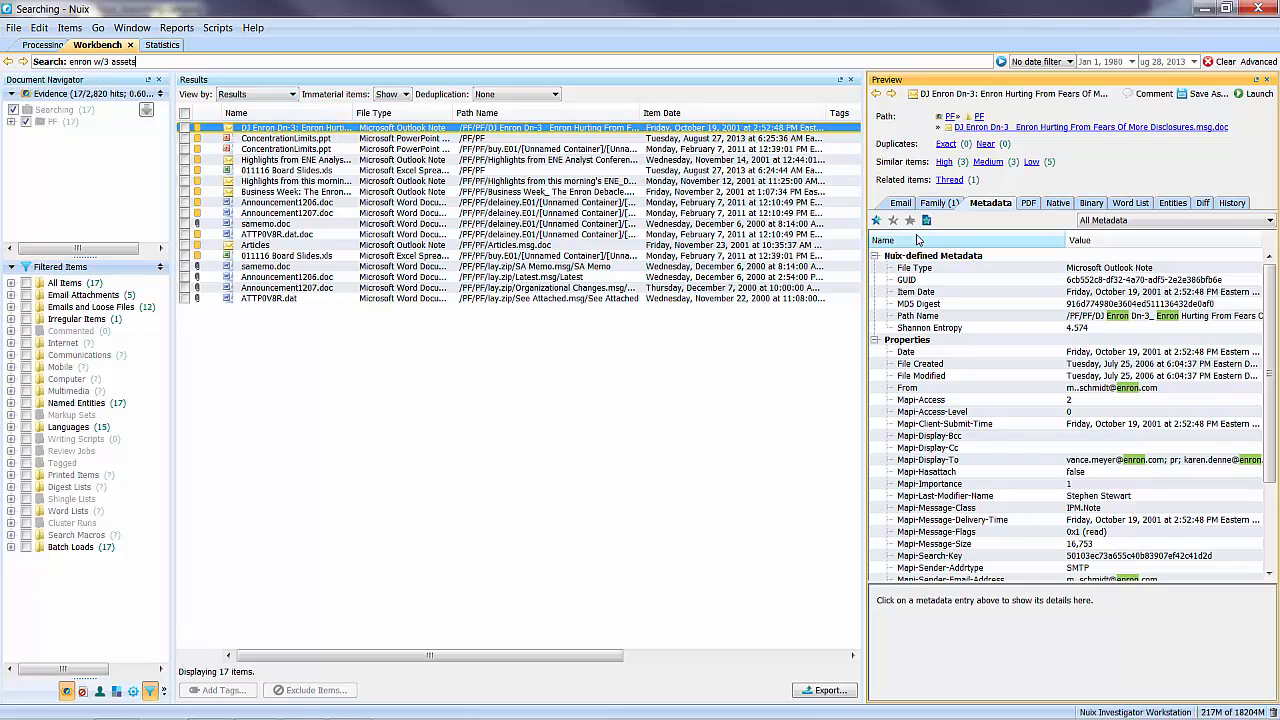
Preview the Enron news email and the ConcentrationLimits presentation with hits highlighted.
{"action": "left_click", "coordinate": [900, 203]}
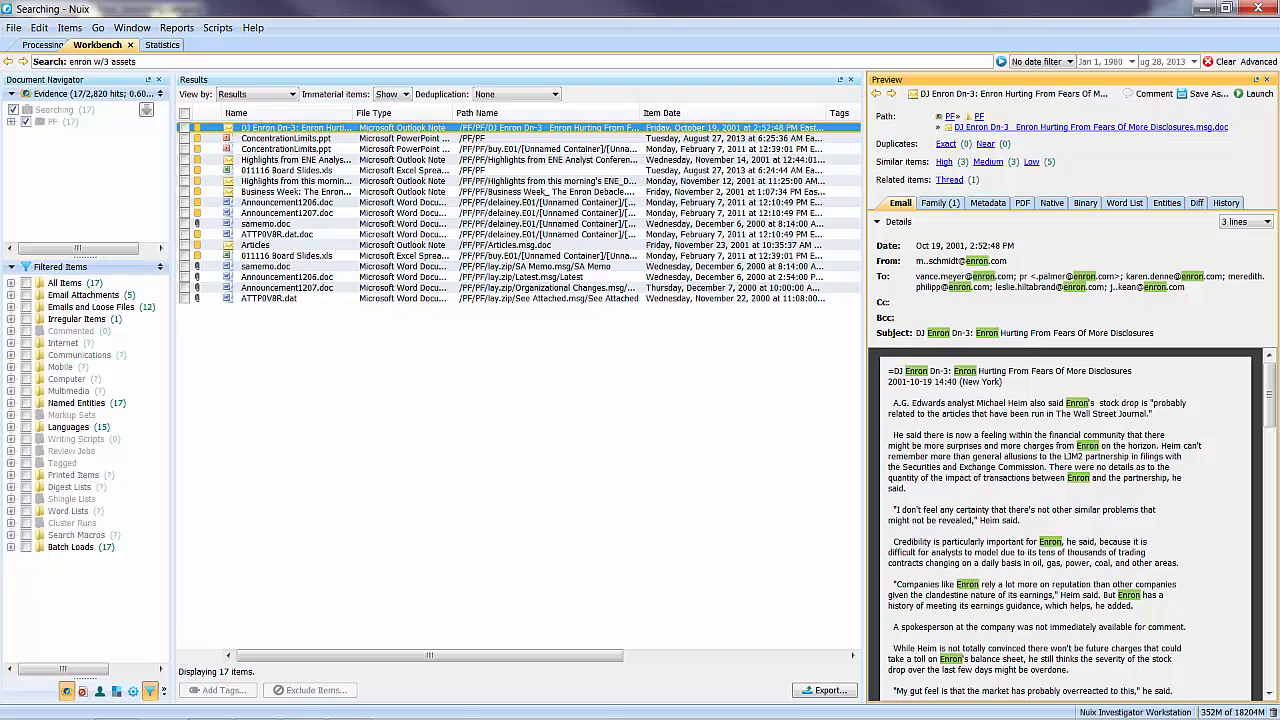
{"action": "left_click", "coordinate": [285, 138]}
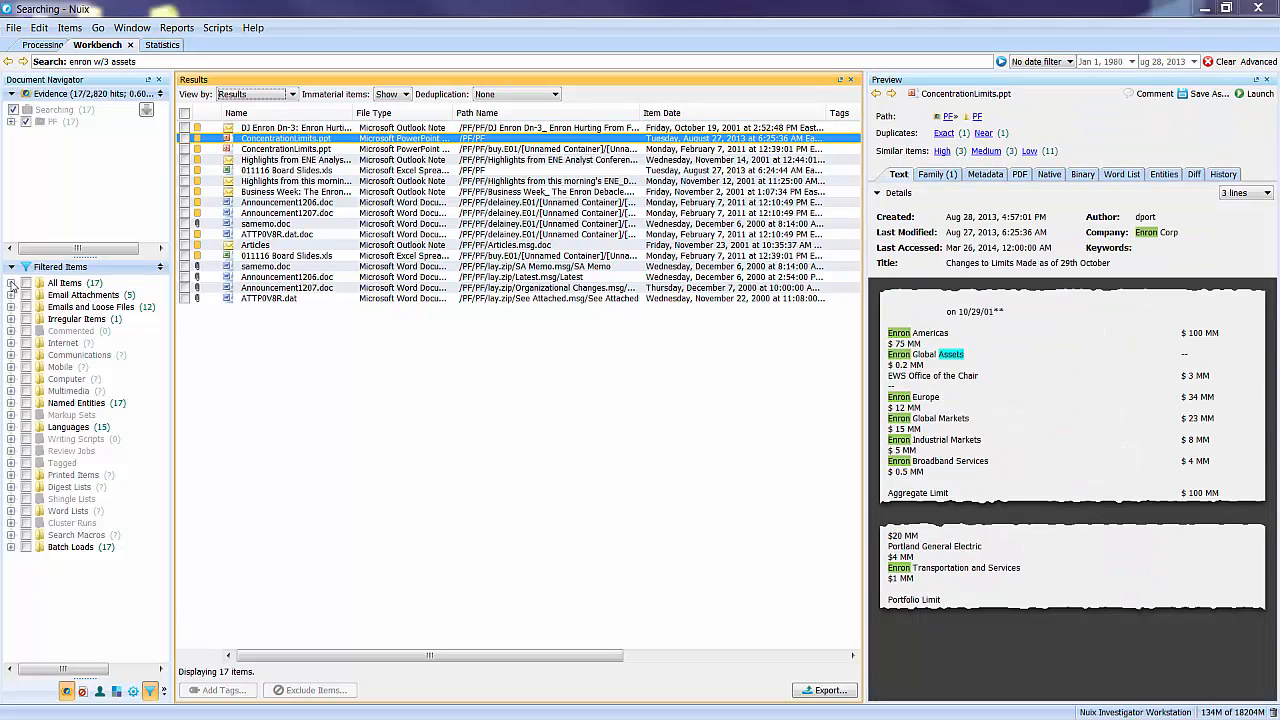
Filter the enron w/3 assets results to Documents only, leaving 8 items.
{"action": "left_click", "coordinate": [24, 283]}
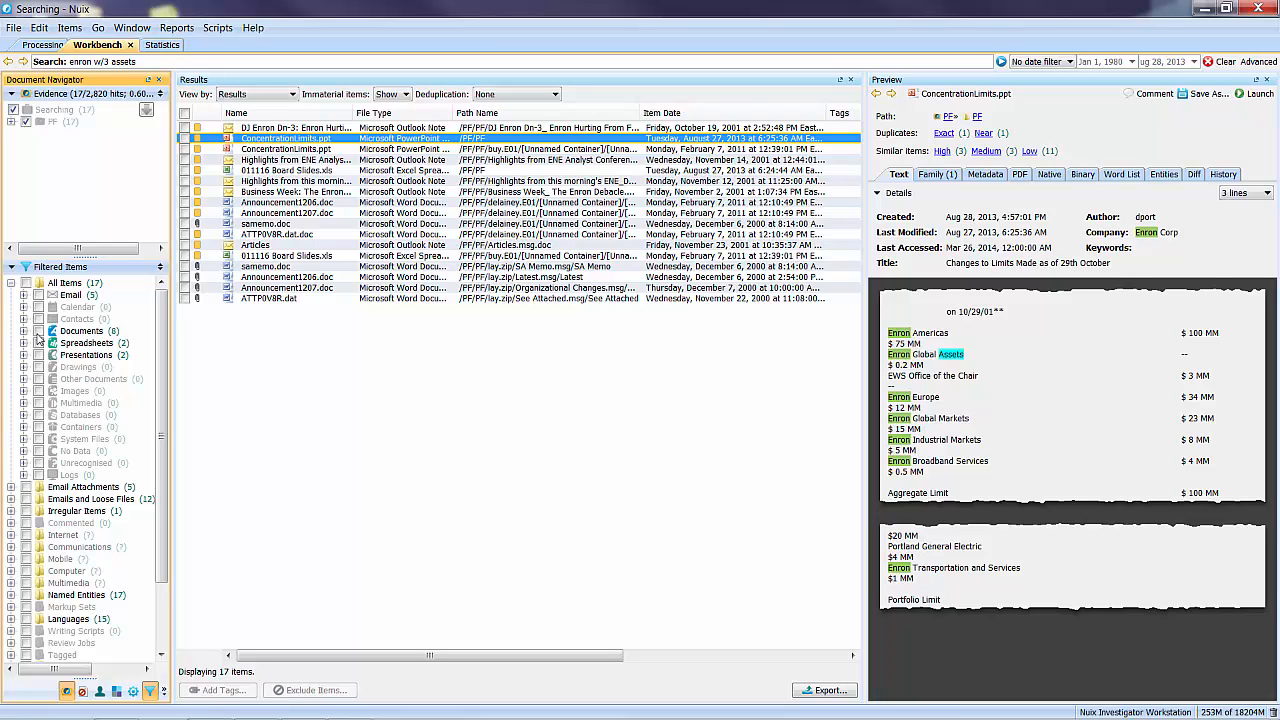
{"action": "left_click", "coordinate": [81, 330]}
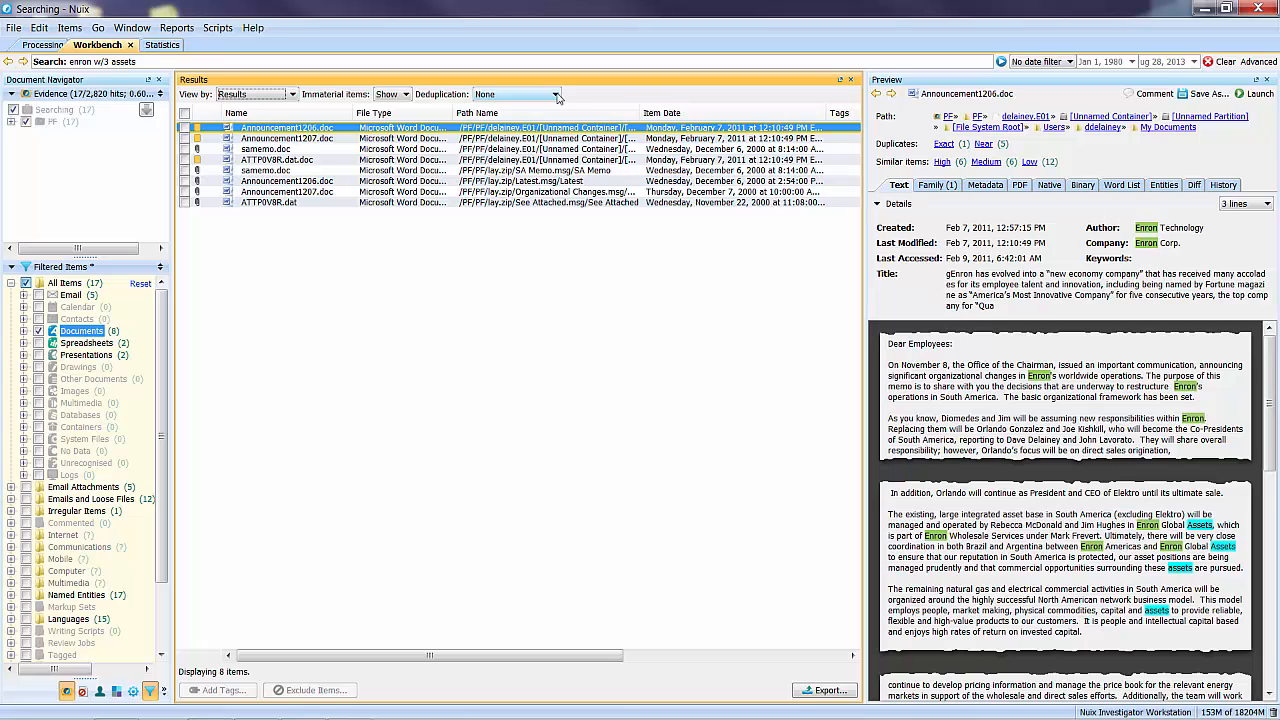
{"action": "left_click", "coordinate": [553, 93]}
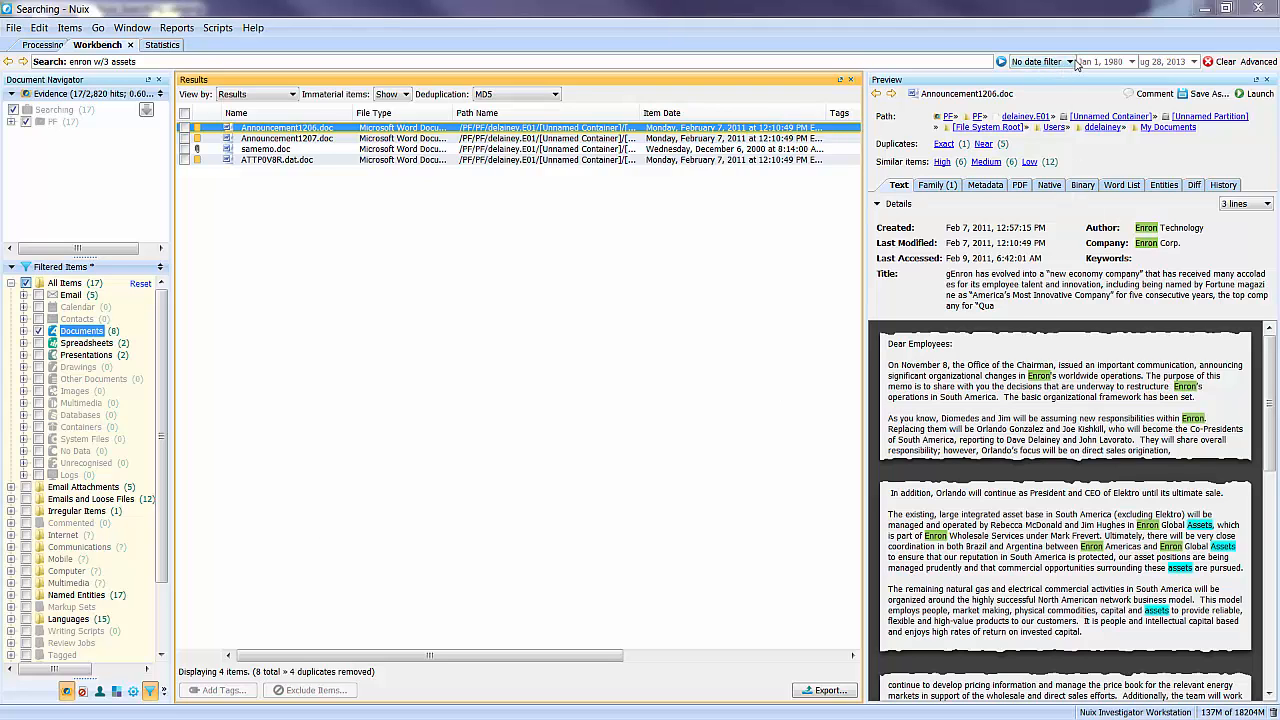
Limit results to dates between Feb 1 and Feb 7, 2011, and rerun the search.
{"action": "left_click", "coordinate": [1070, 62]}
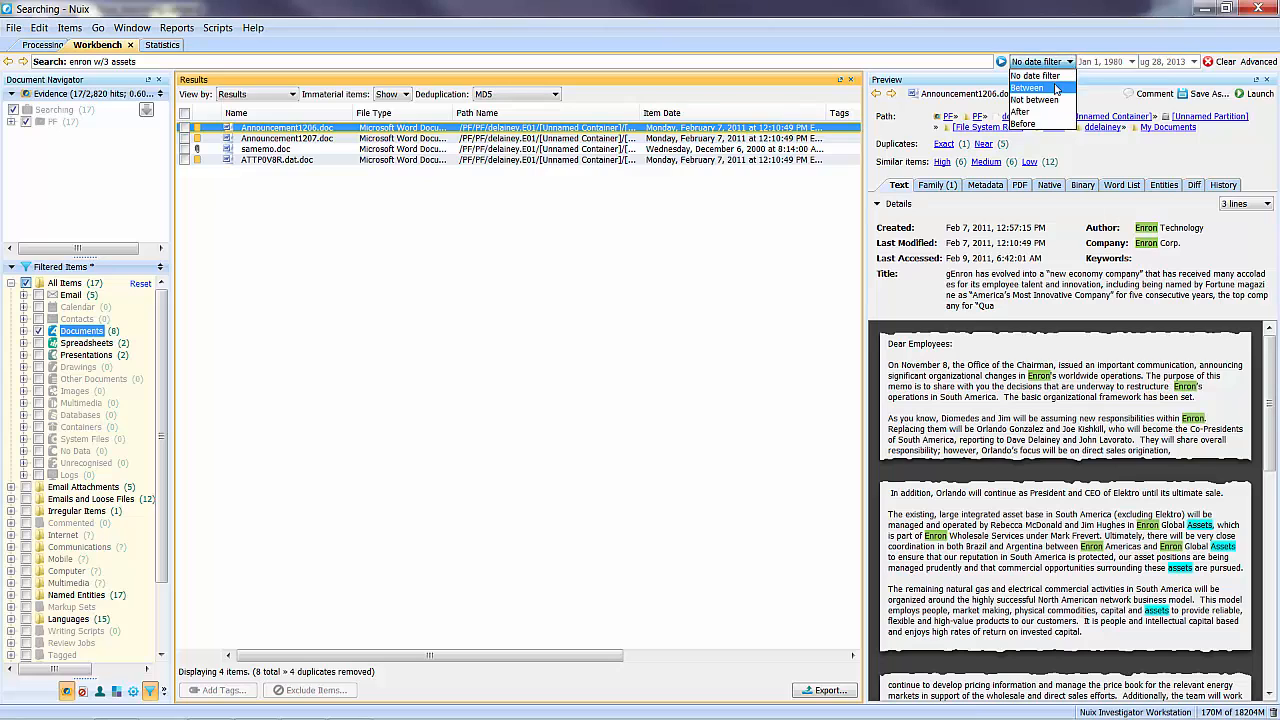
{"action": "left_click", "coordinate": [1026, 88]}
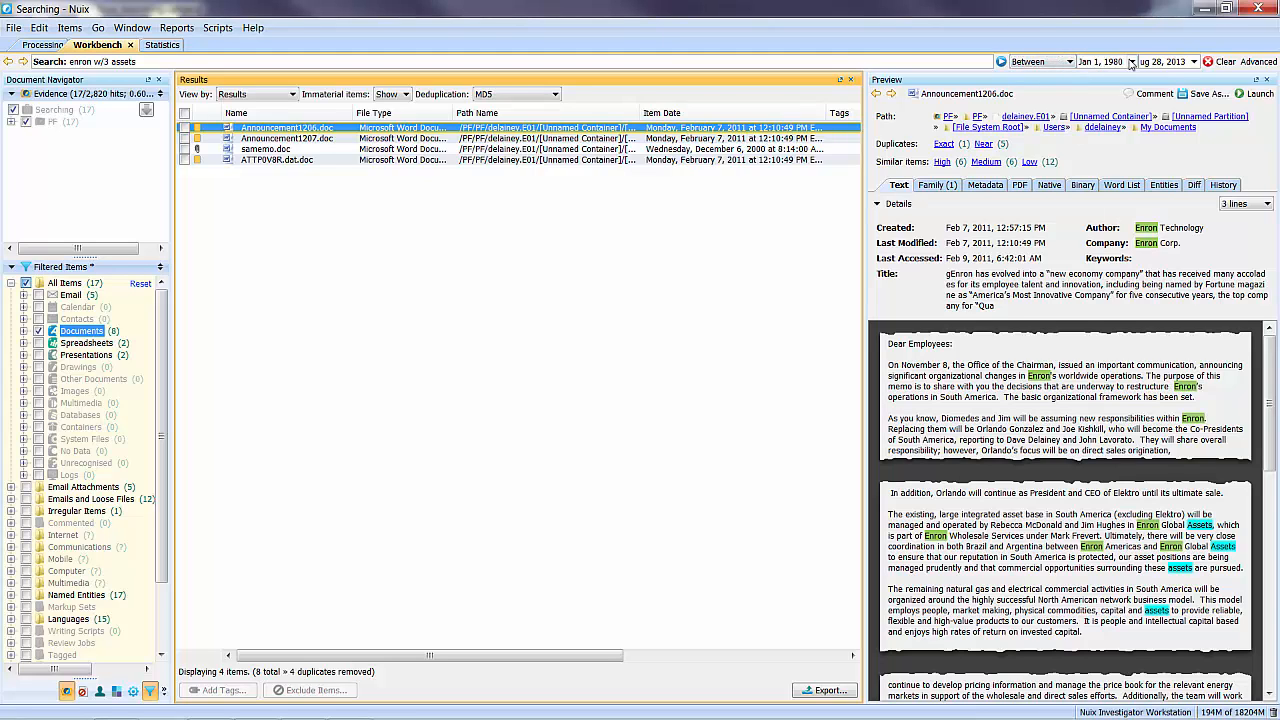
{"action": "triple_click", "coordinate": [1098, 61]}
{"action": "type", "text": "Feb 1, 2011"}
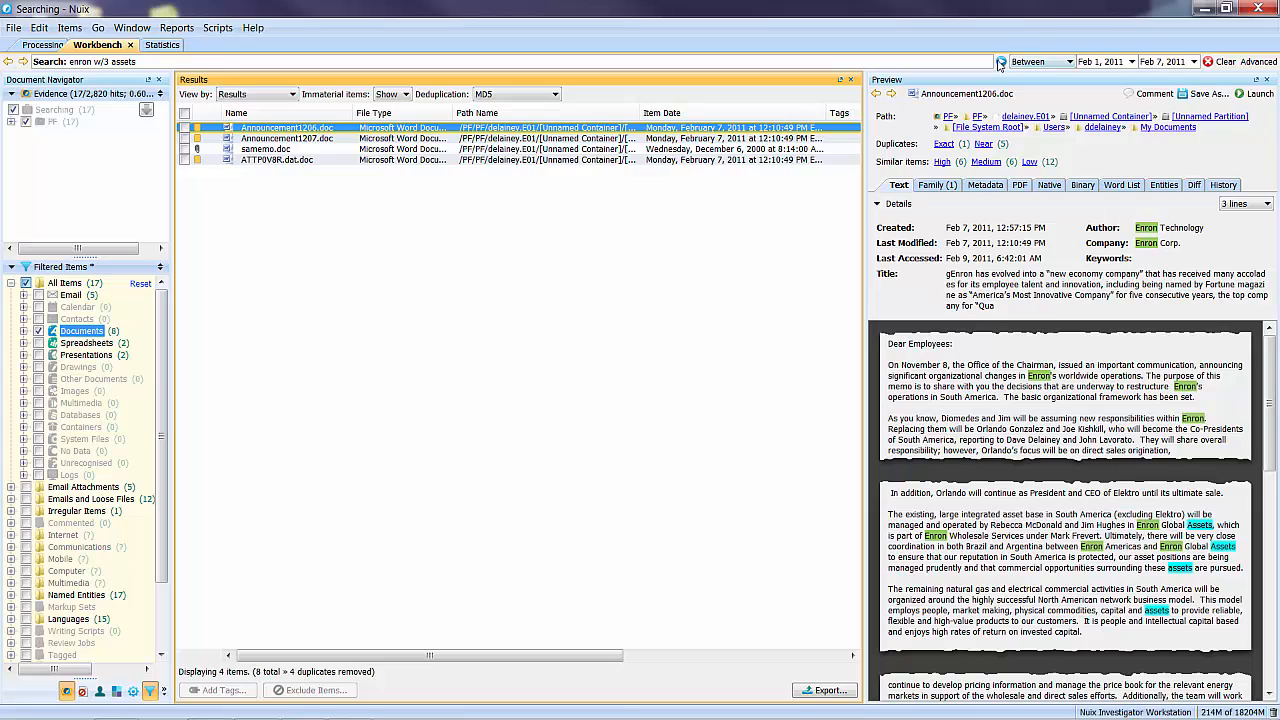
{"action": "left_click", "coordinate": [1000, 61]}
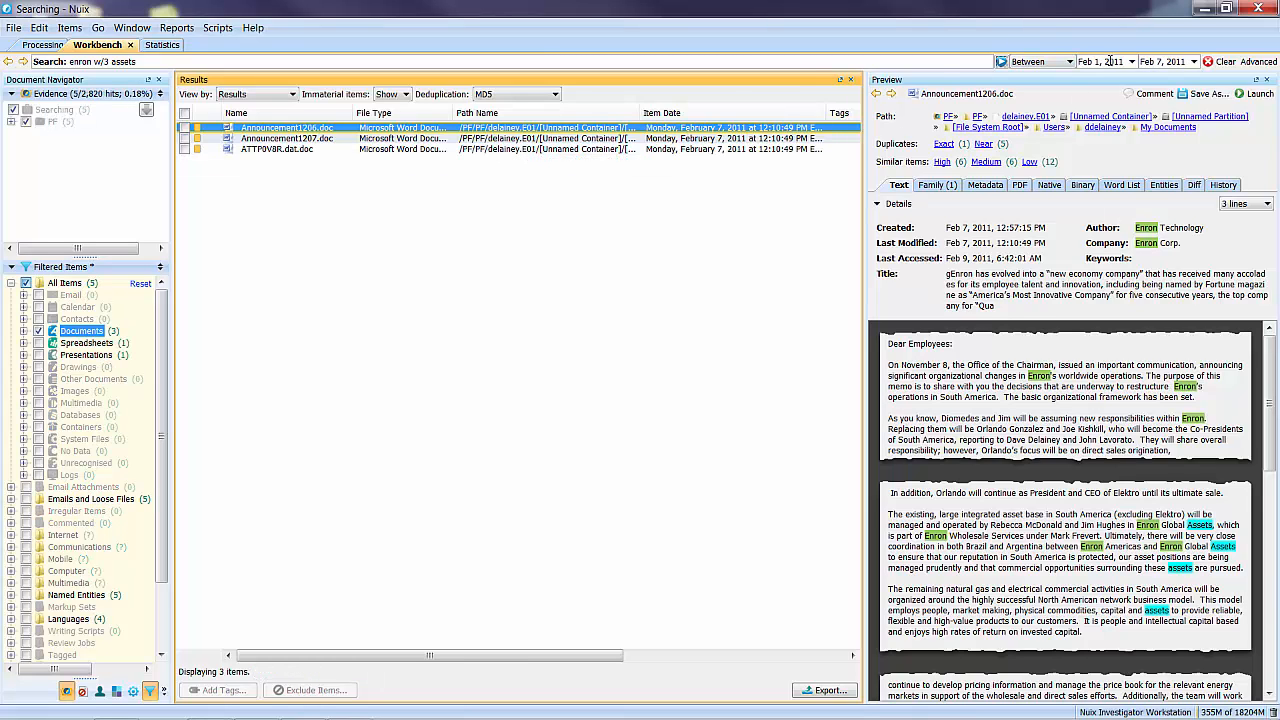
{"action": "mouse_move", "coordinate": [1105, 61]}
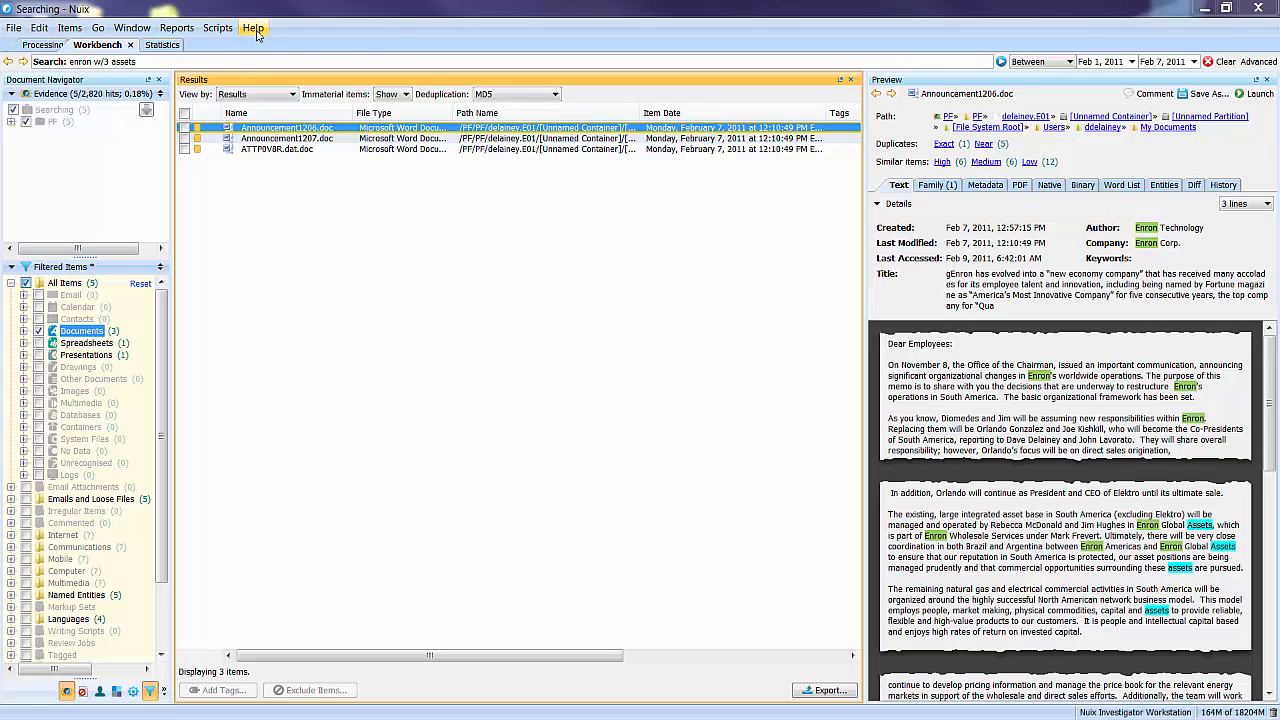
{"action": "mouse_move", "coordinate": [279, 55]}
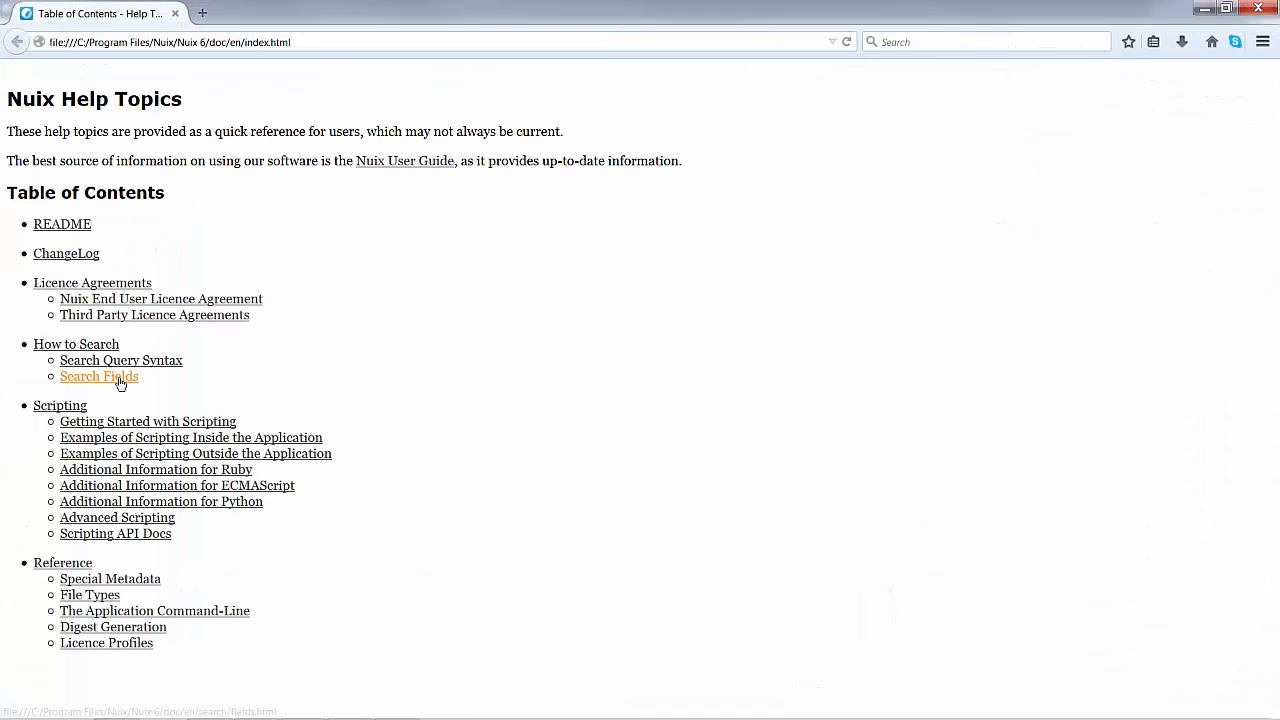
Open the Search Fields page under How to Search in Help Topics.
{"action": "left_click", "coordinate": [99, 376]}
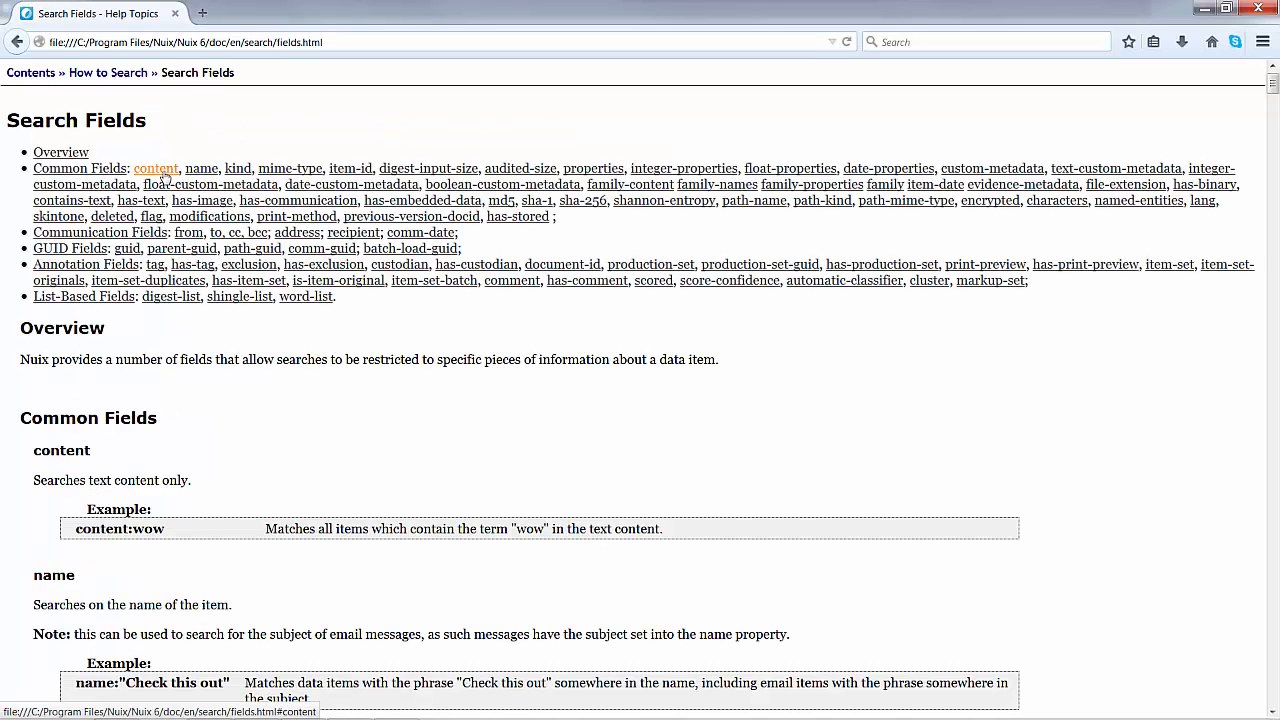
{"action": "mouse_move", "coordinate": [812, 184]}
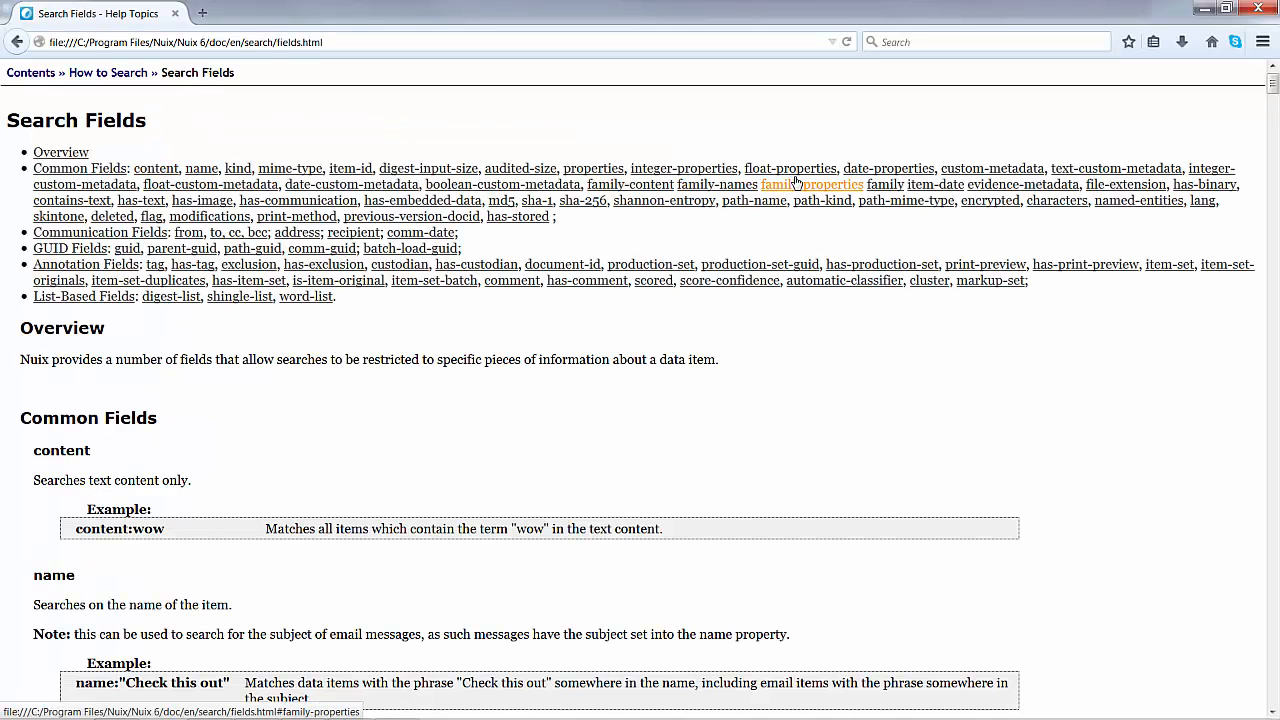
{"action": "mouse_move", "coordinate": [1210, 168]}
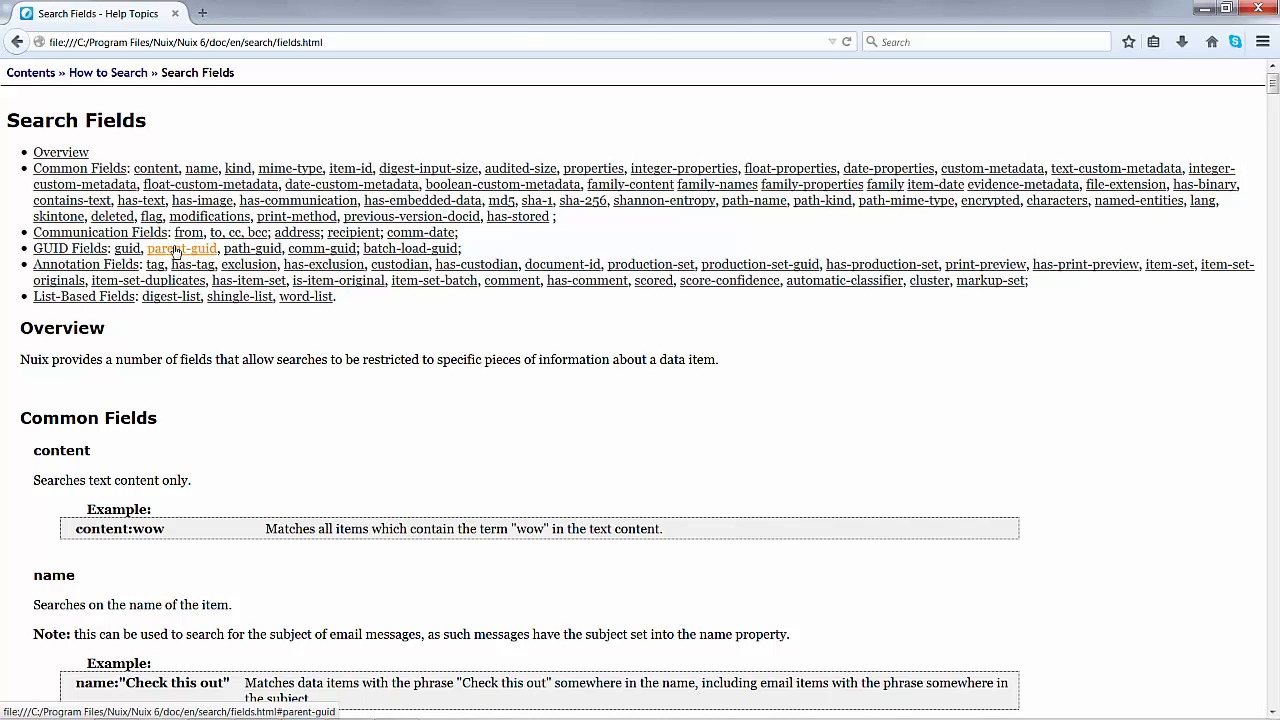
{"action": "mouse_move", "coordinate": [84, 296]}
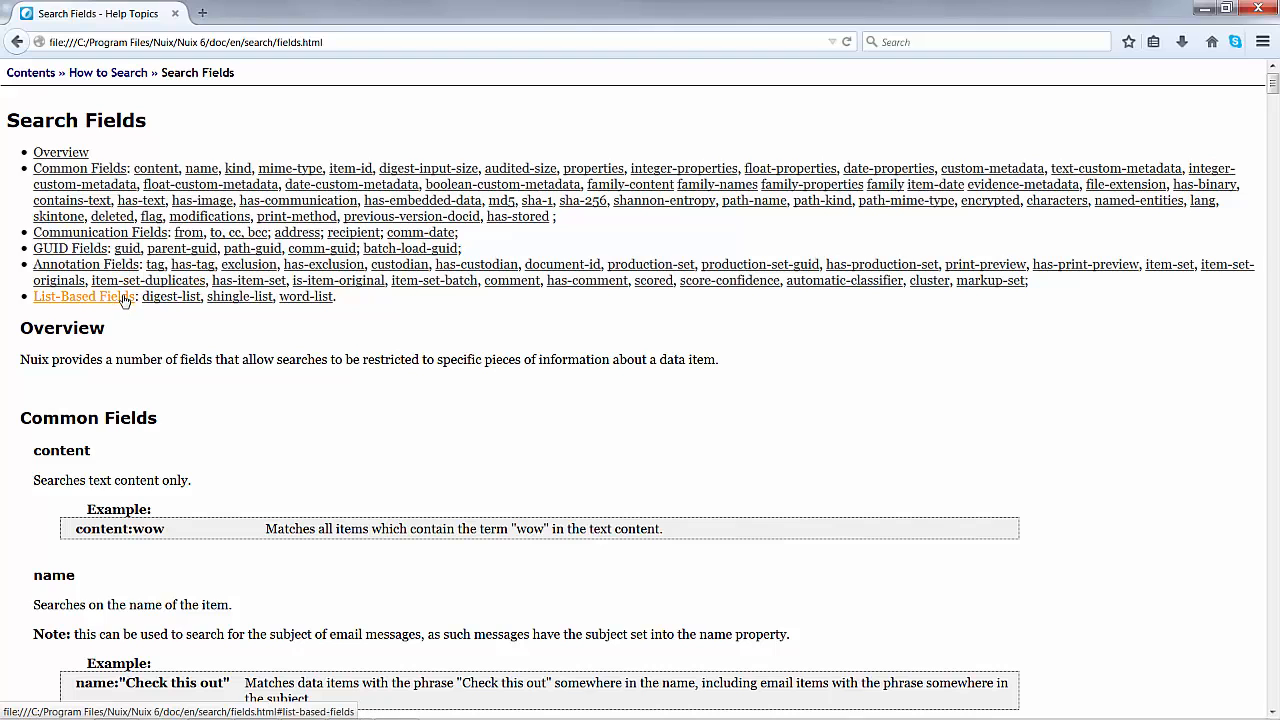
{"action": "mouse_move", "coordinate": [30, 512]}
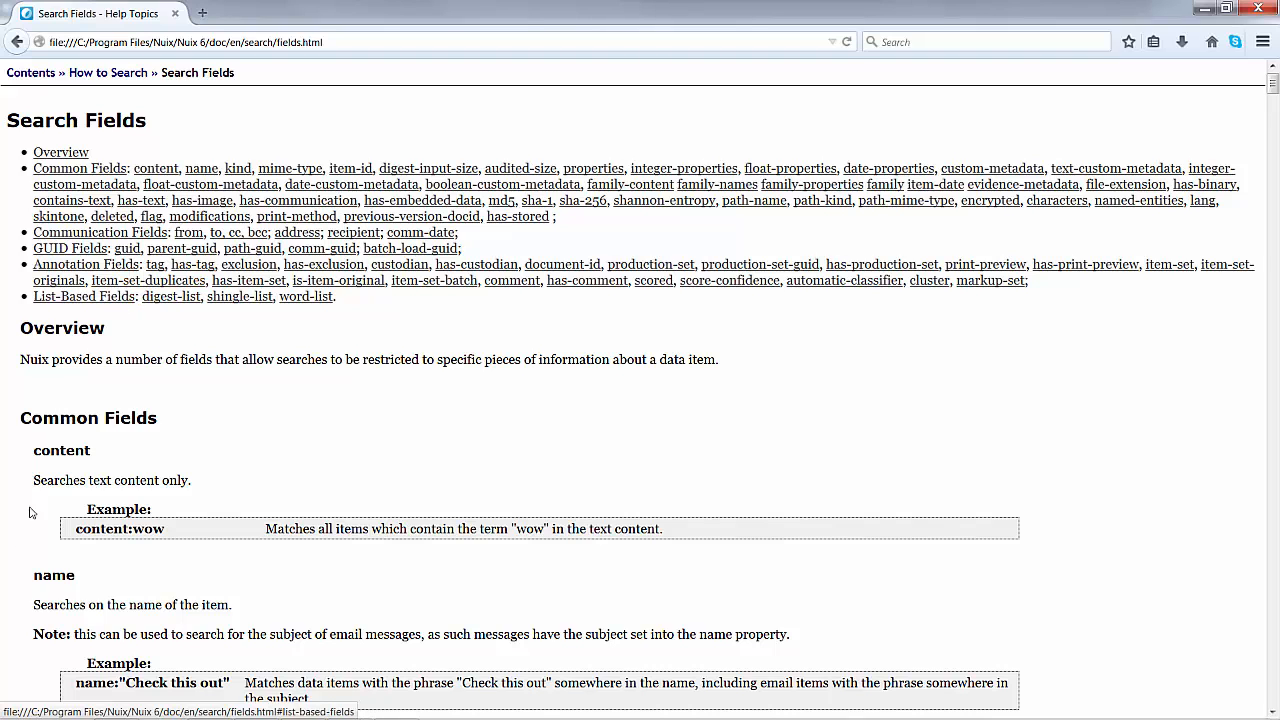